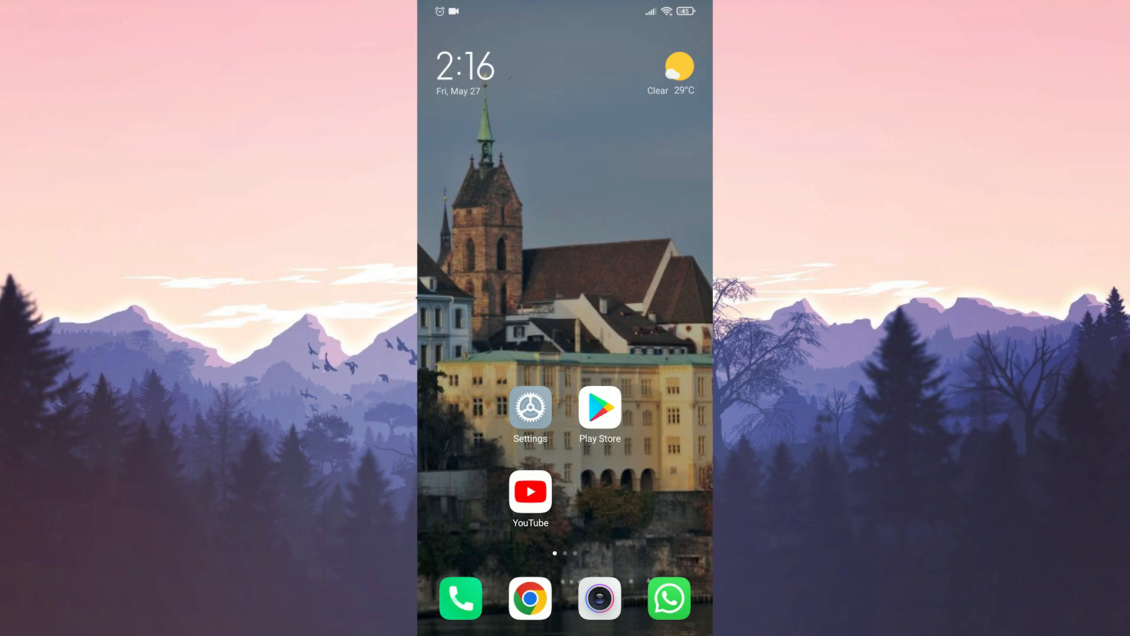
Search the Play Store for 'youtube' to reach the YouTube app listing.
left_click(599, 407)
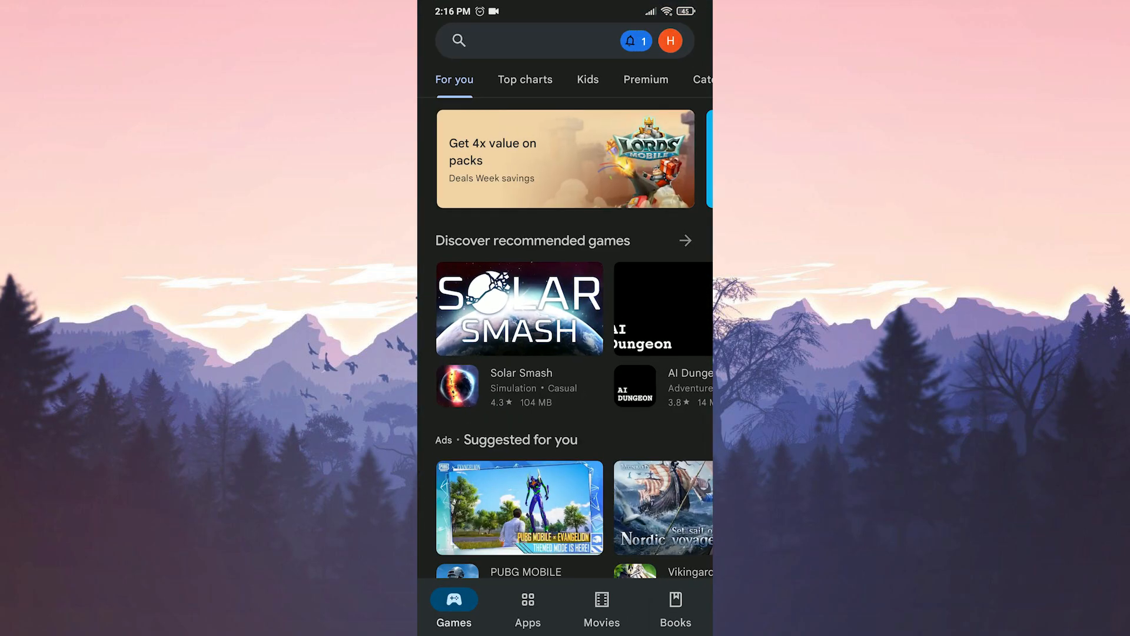
left_click(526, 40)
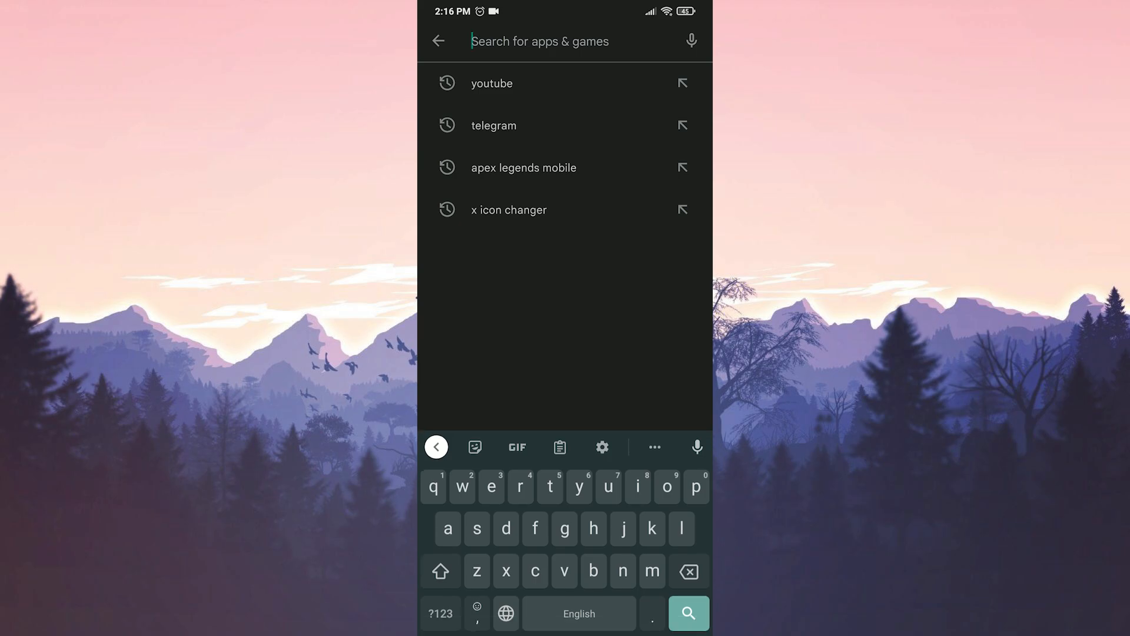
type("youtu")
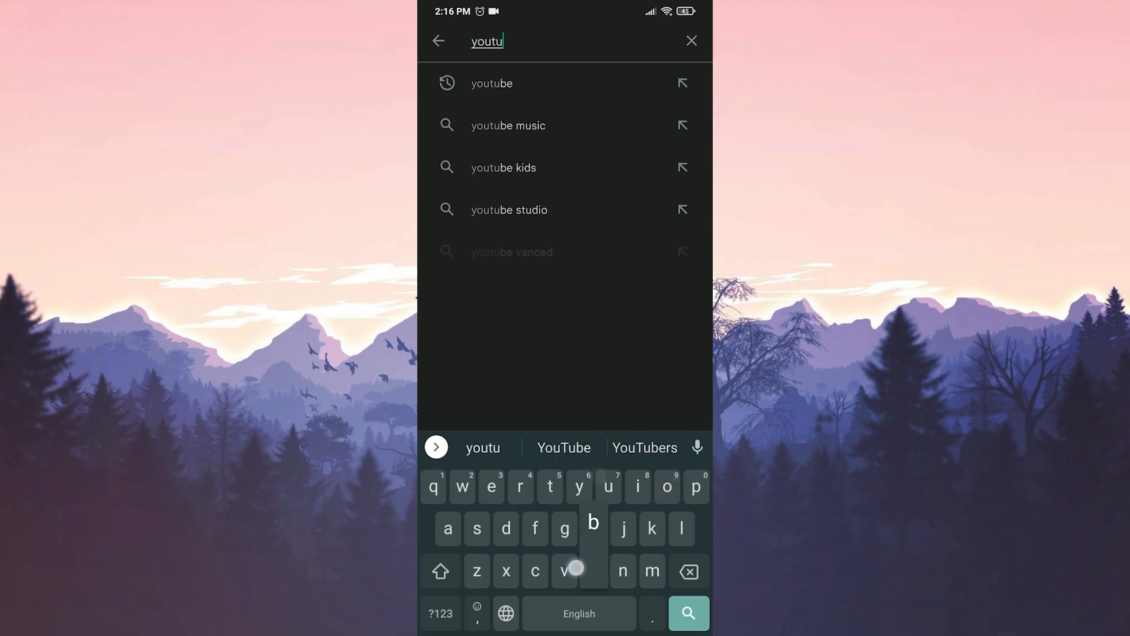
left_click(491, 82)
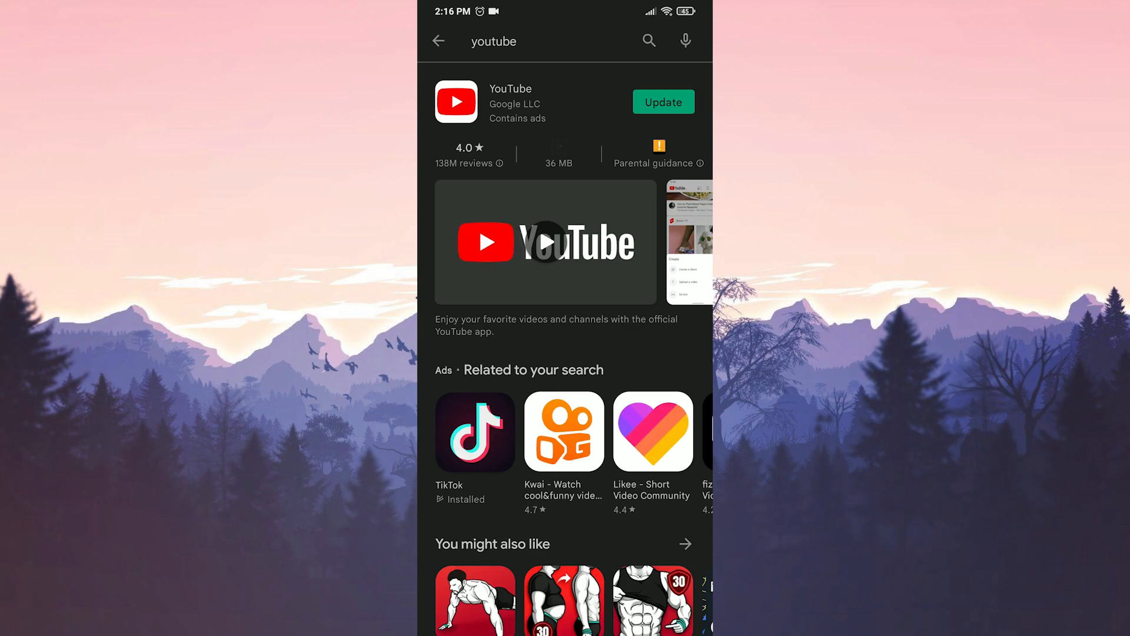
Update YouTube from its Play Store page and return to the home screen.
left_click(662, 101)
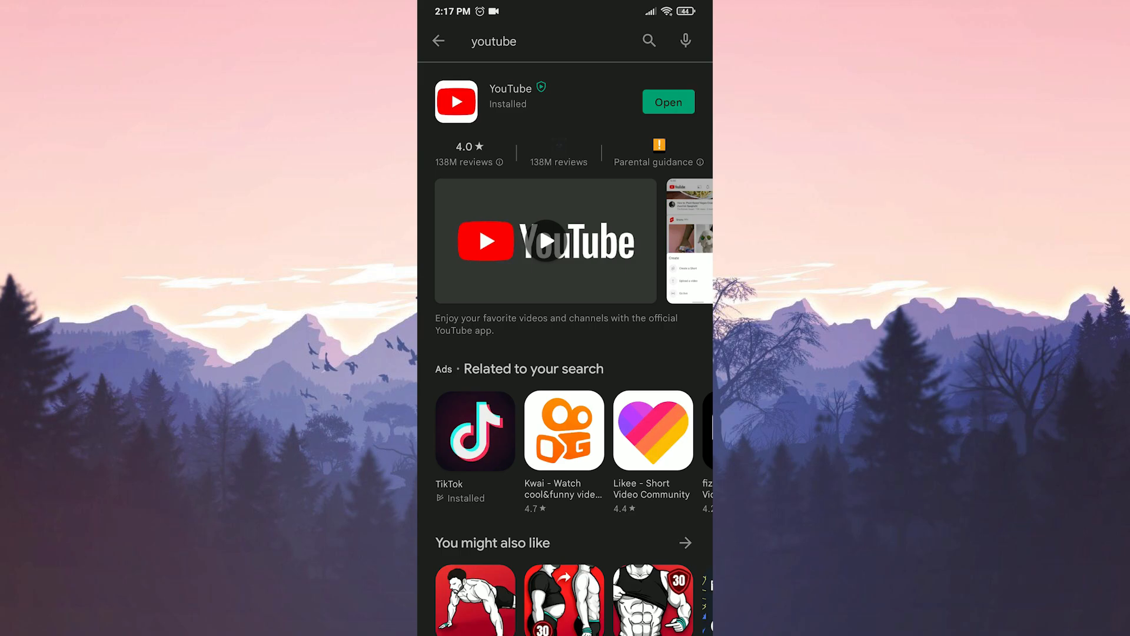
left_click(438, 41)
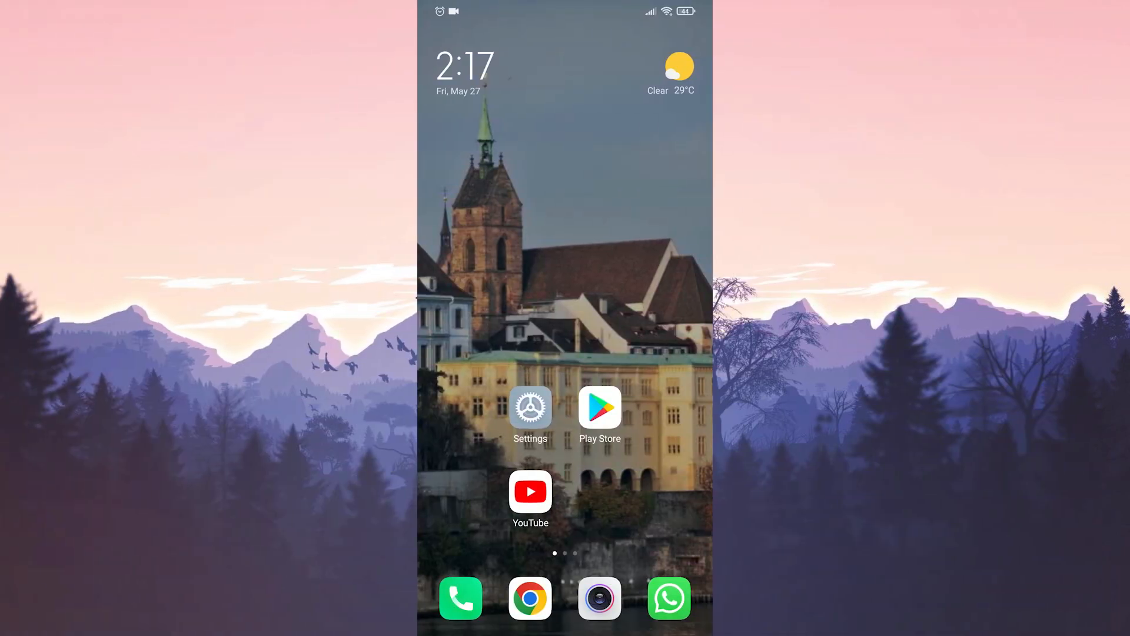
Find YouTube in Settings > Apps > Manage apps via a 'youtube' search and show its app info.
left_click(530, 414)
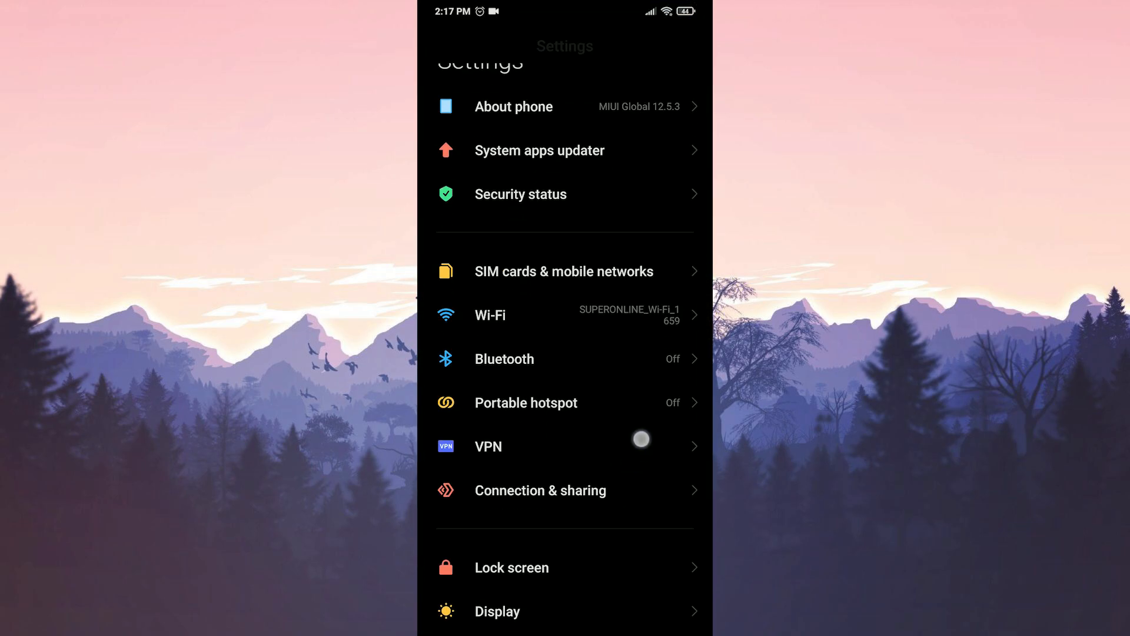
scroll("down", 3)
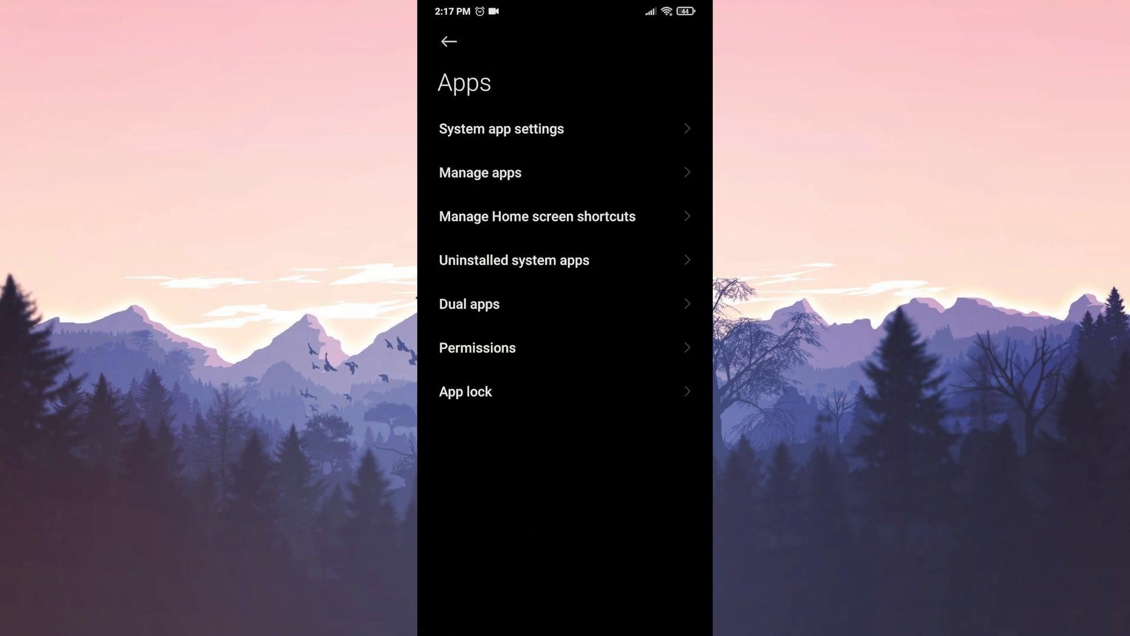
left_click(479, 172)
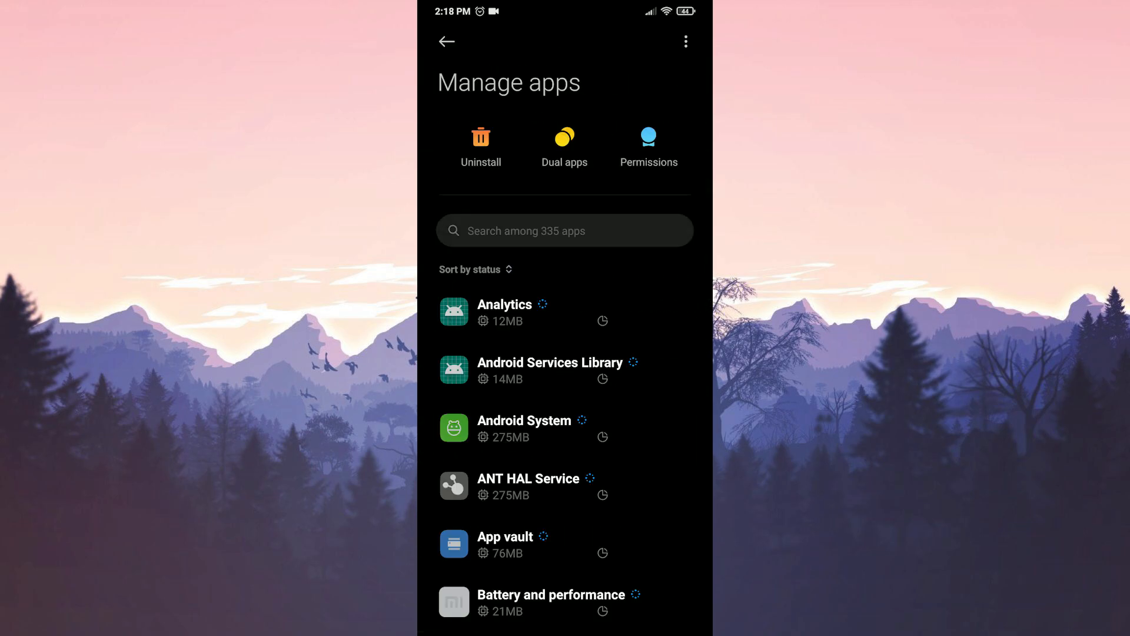
left_click(564, 230)
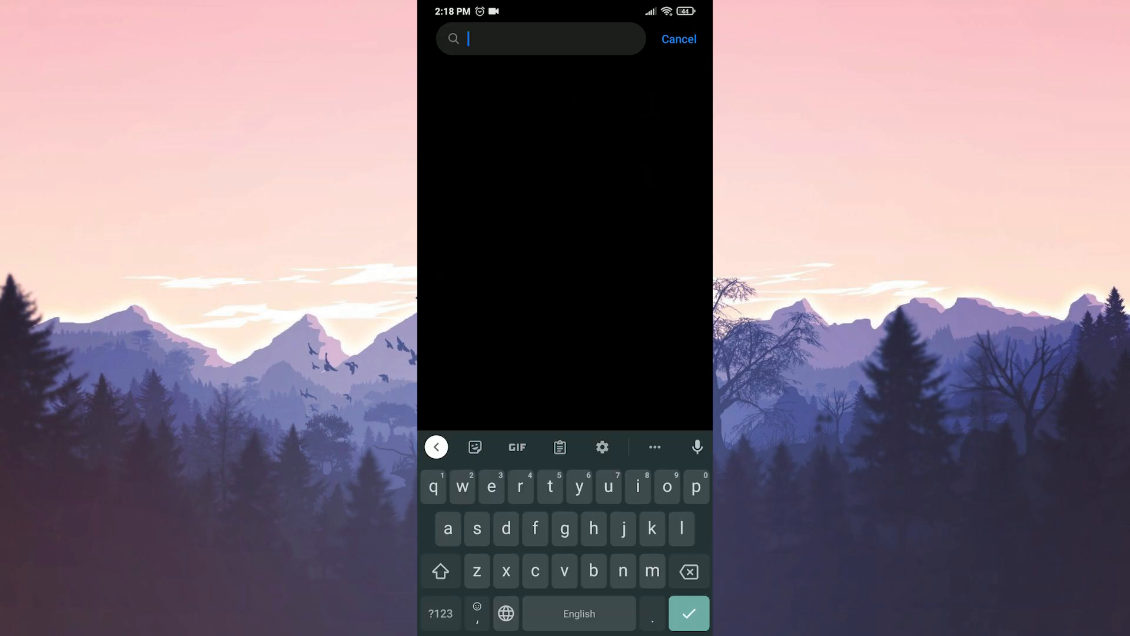
type("youtube")
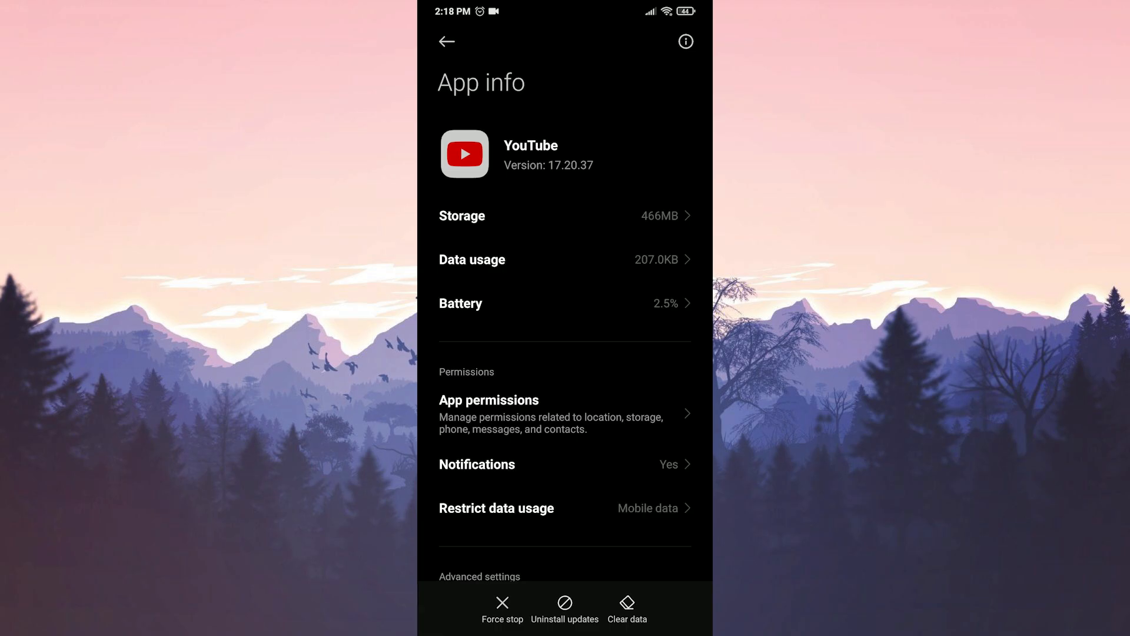
Clear all of YouTube's app data from its Storage page and leave back to the home screen.
left_click(564, 216)
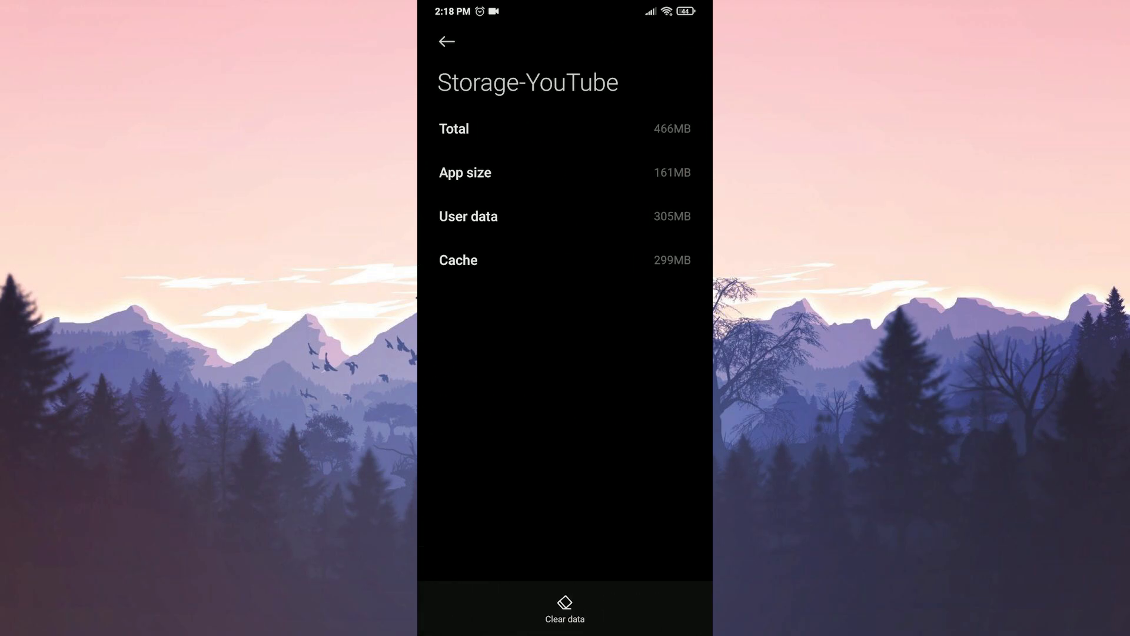
left_click(564, 609)
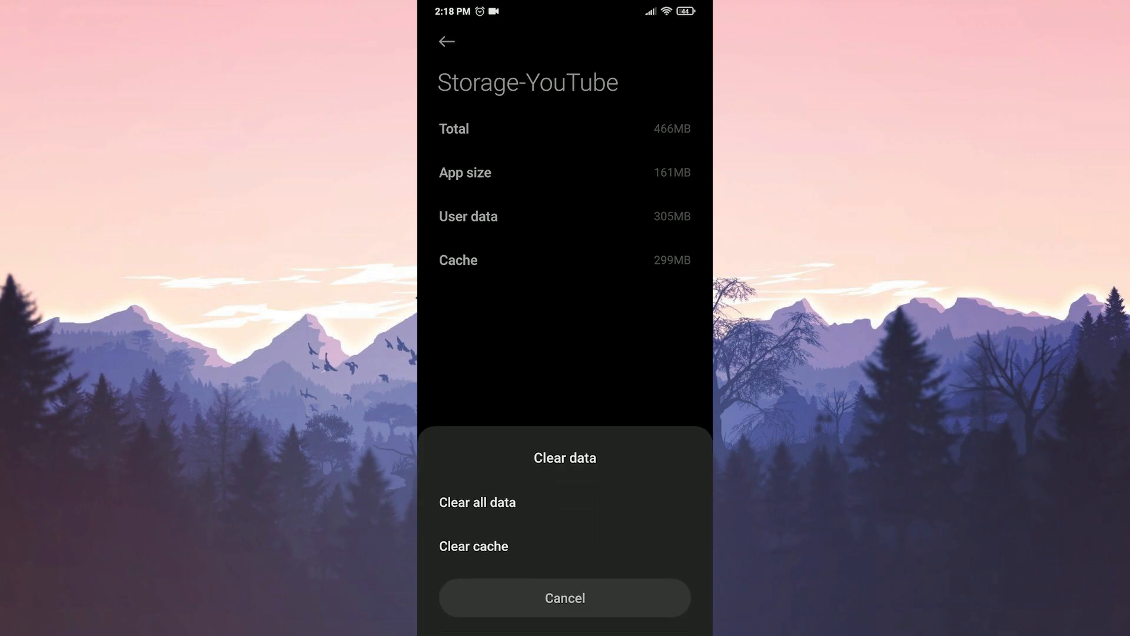
left_click(477, 503)
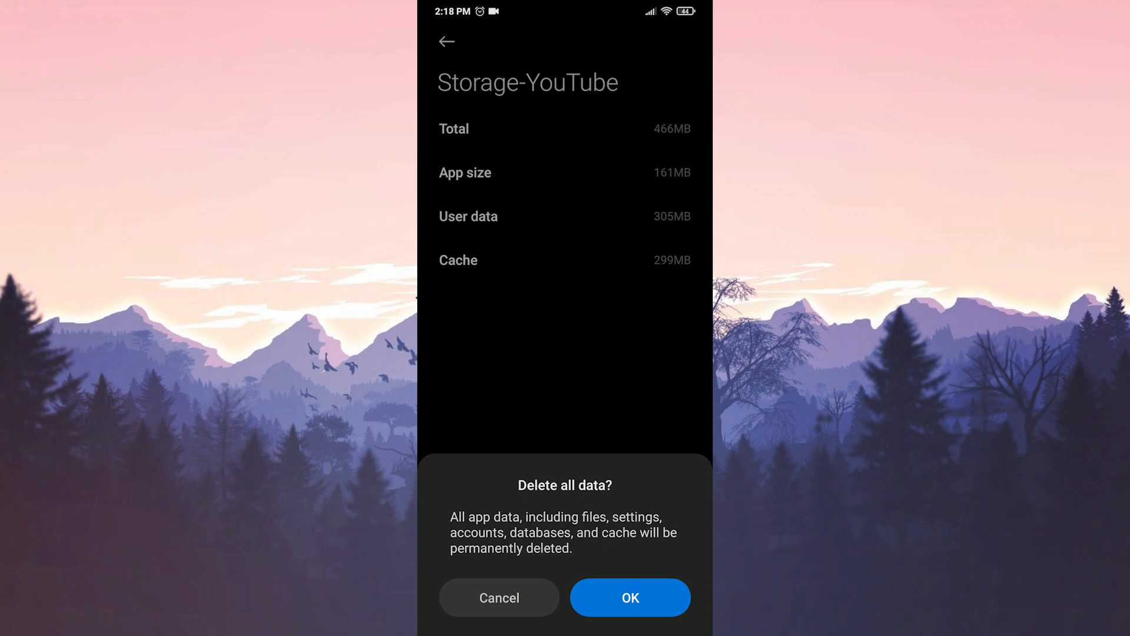
left_click(499, 598)
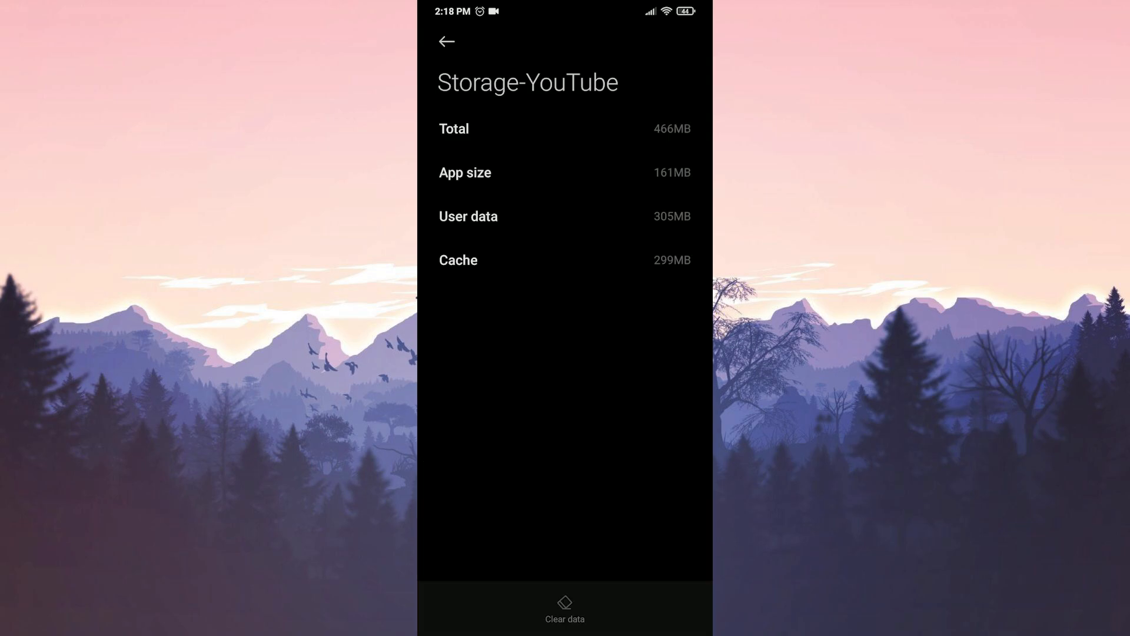
left_click(564, 608)
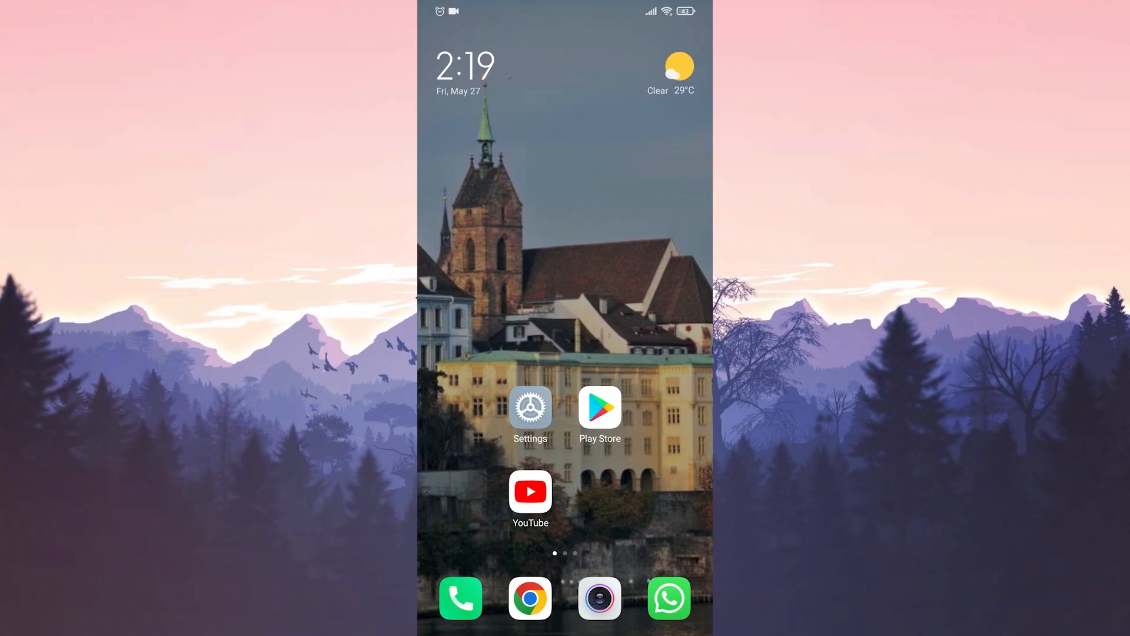
Reach the Reset Wi-Fi, mobile networks, and Bluetooth page under Connection & sharing.
left_click(530, 408)
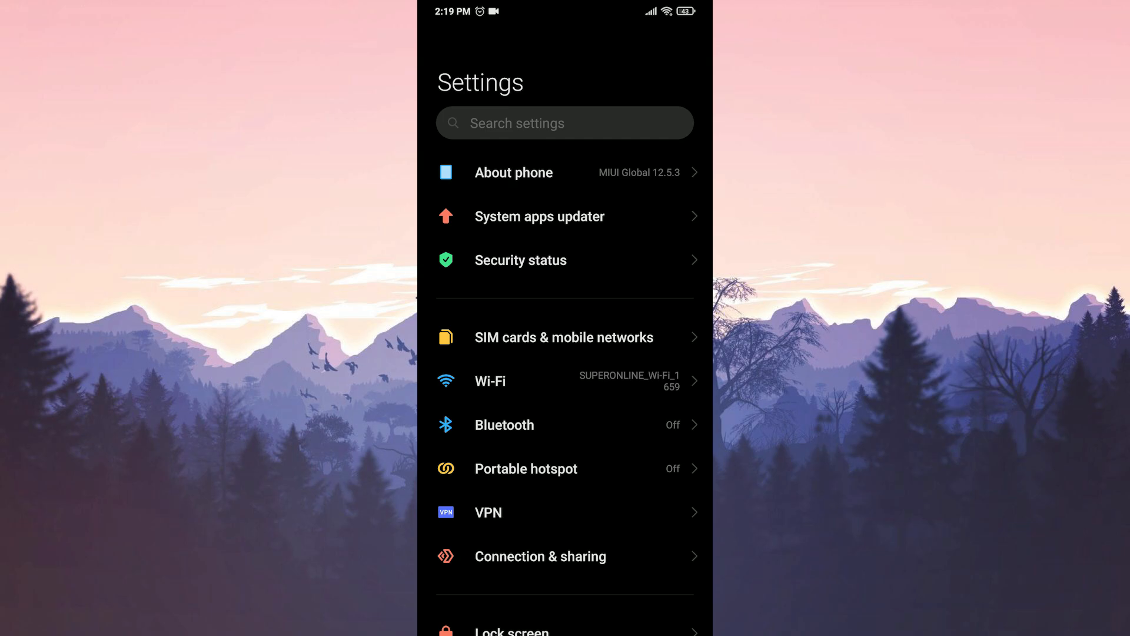
left_click(541, 555)
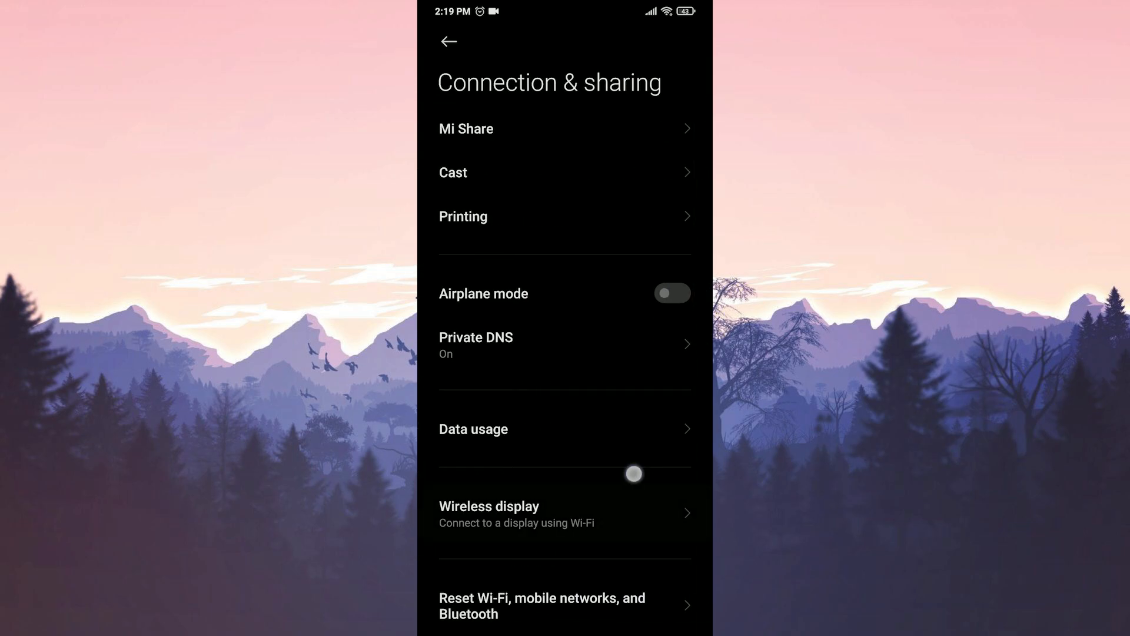
scroll("up", 3)
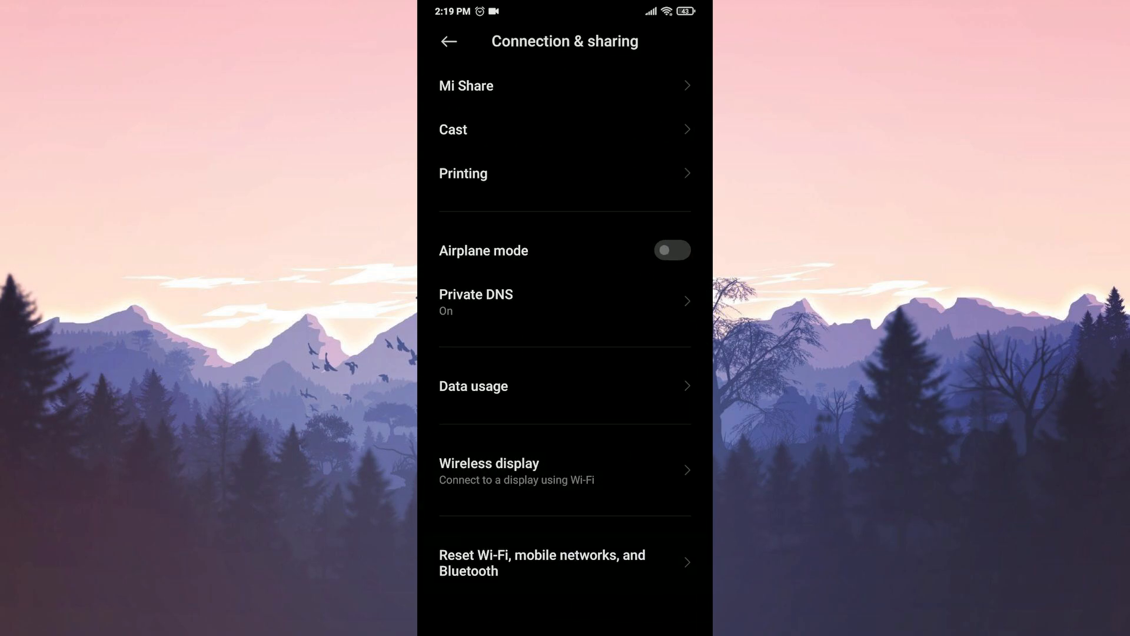
left_click(541, 563)
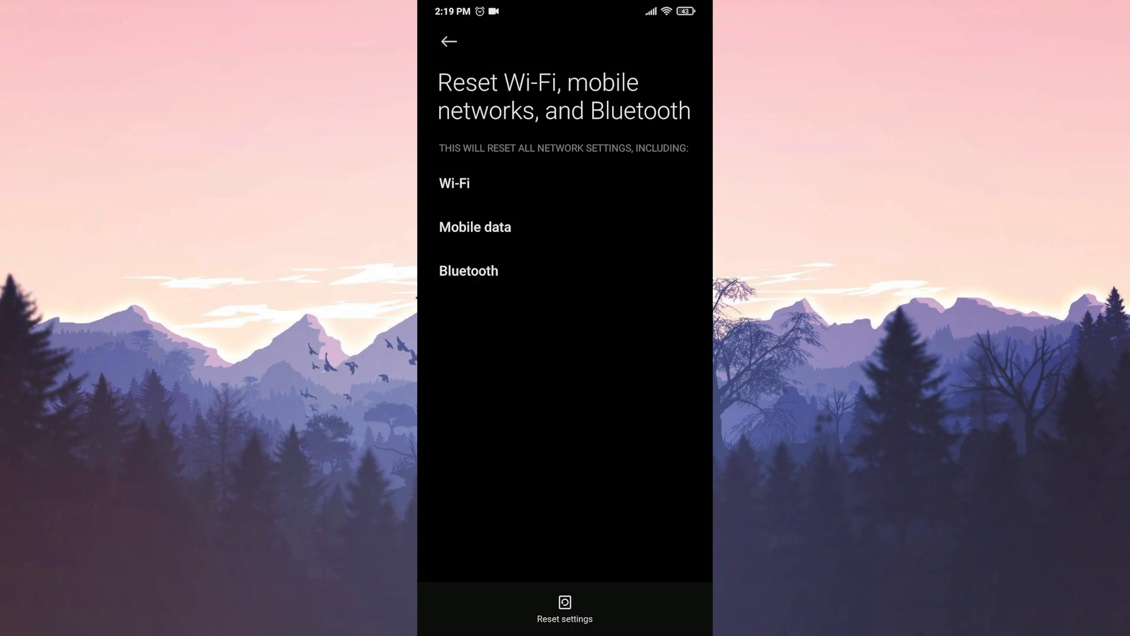
Reset all network settings, confirm with OK, and return to the home screen.
left_click(564, 608)
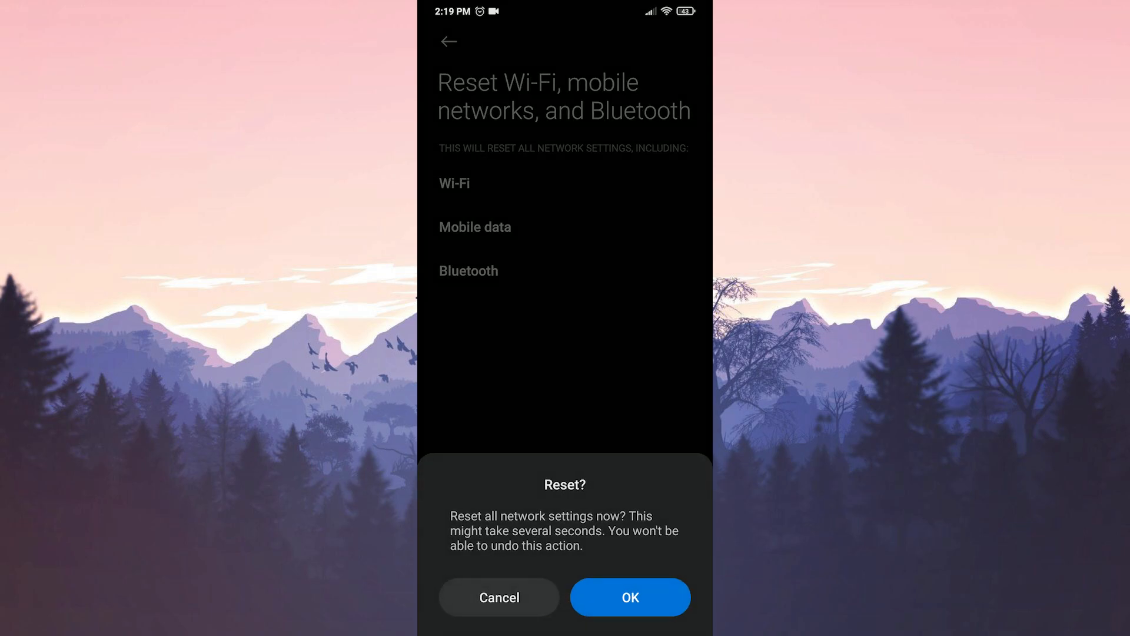
left_click(499, 596)
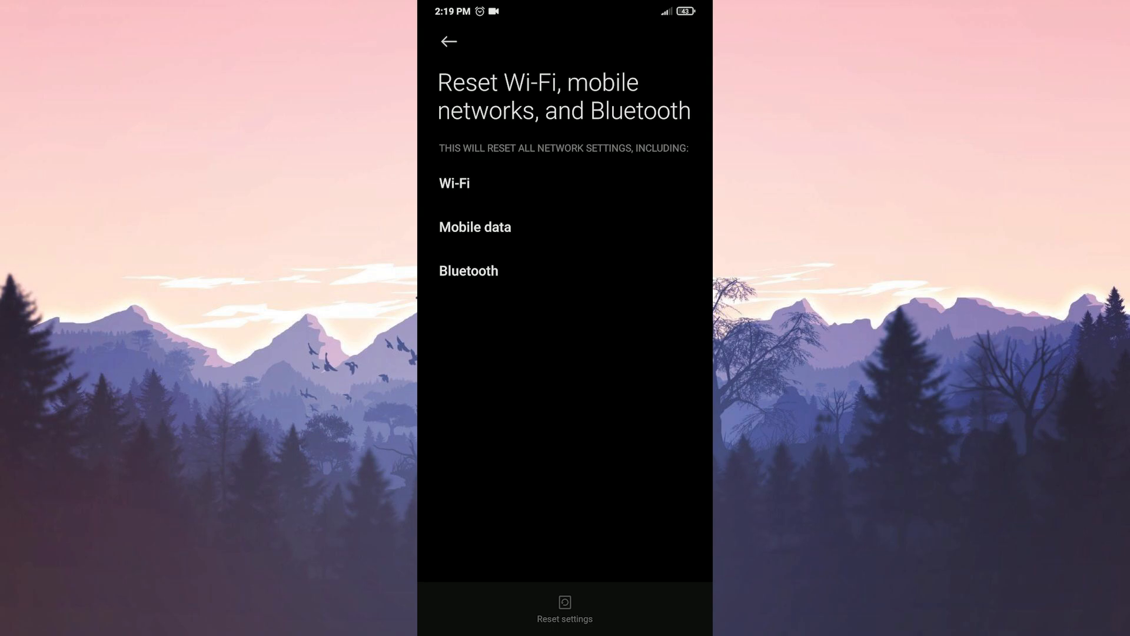
left_click(563, 611)
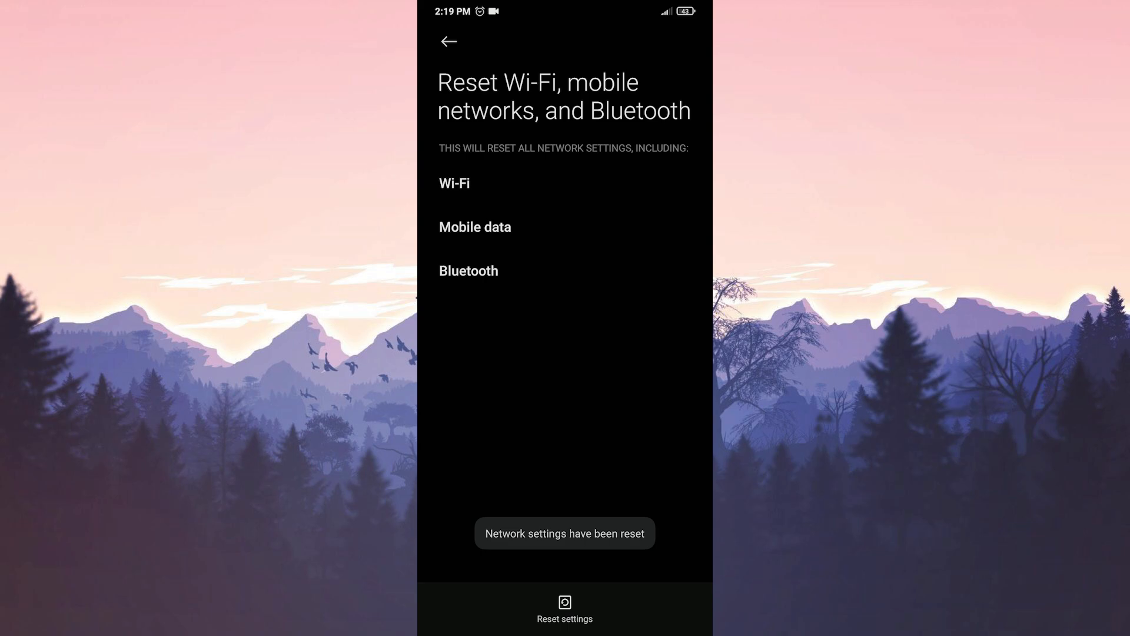
left_click(447, 41)
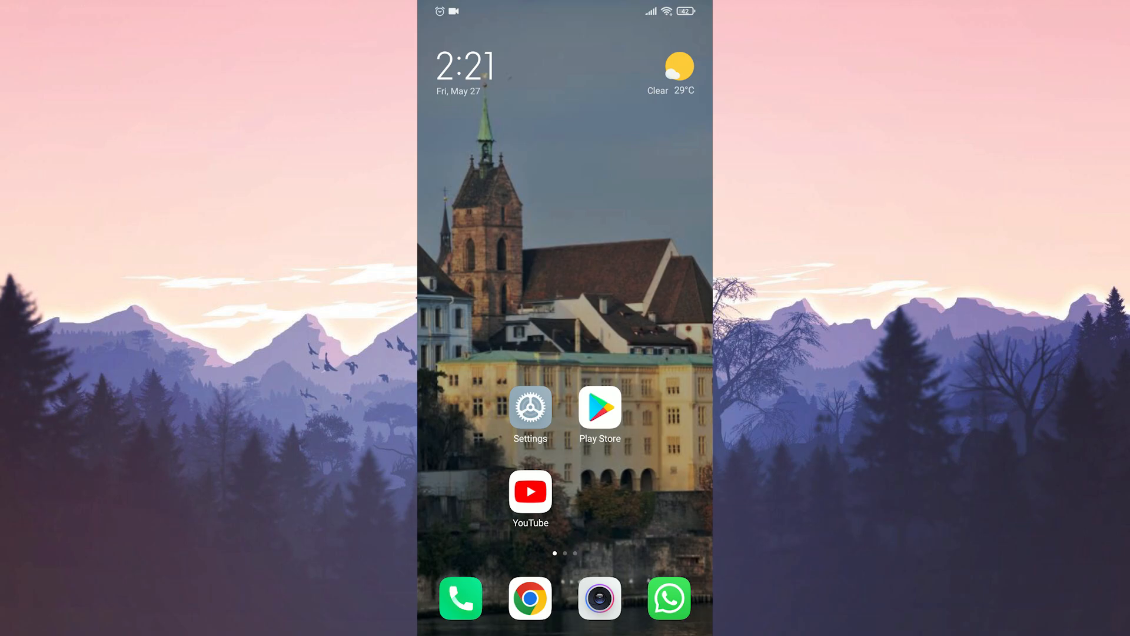
Find YouTube again in Settings > Apps via a 'youtub' search and show its app info.
left_click(529, 413)
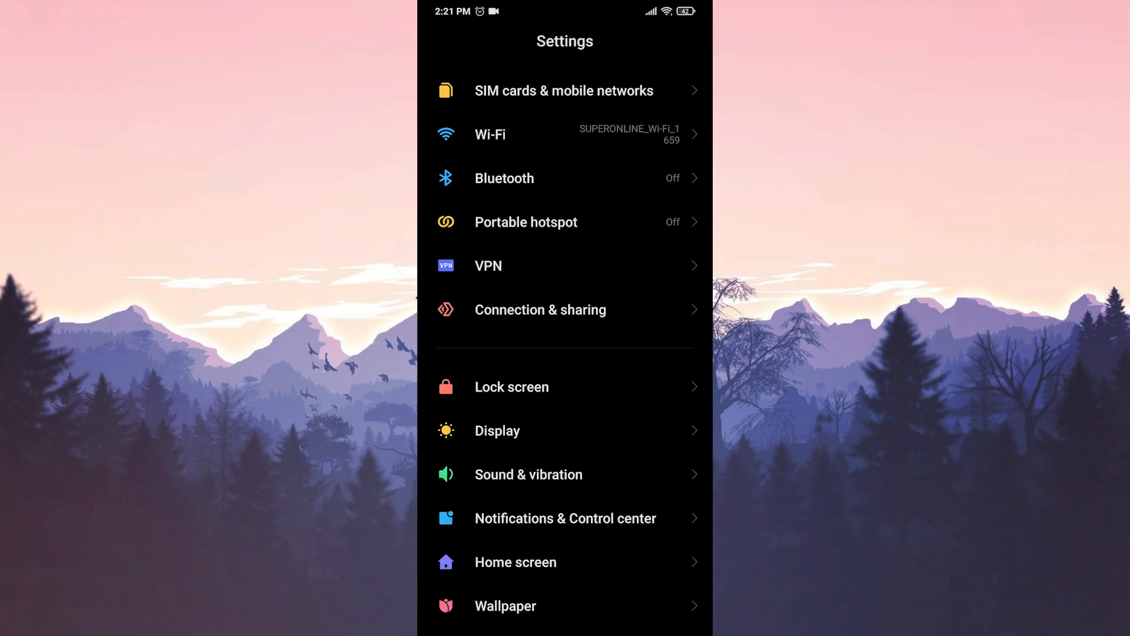
scroll("down", 3)
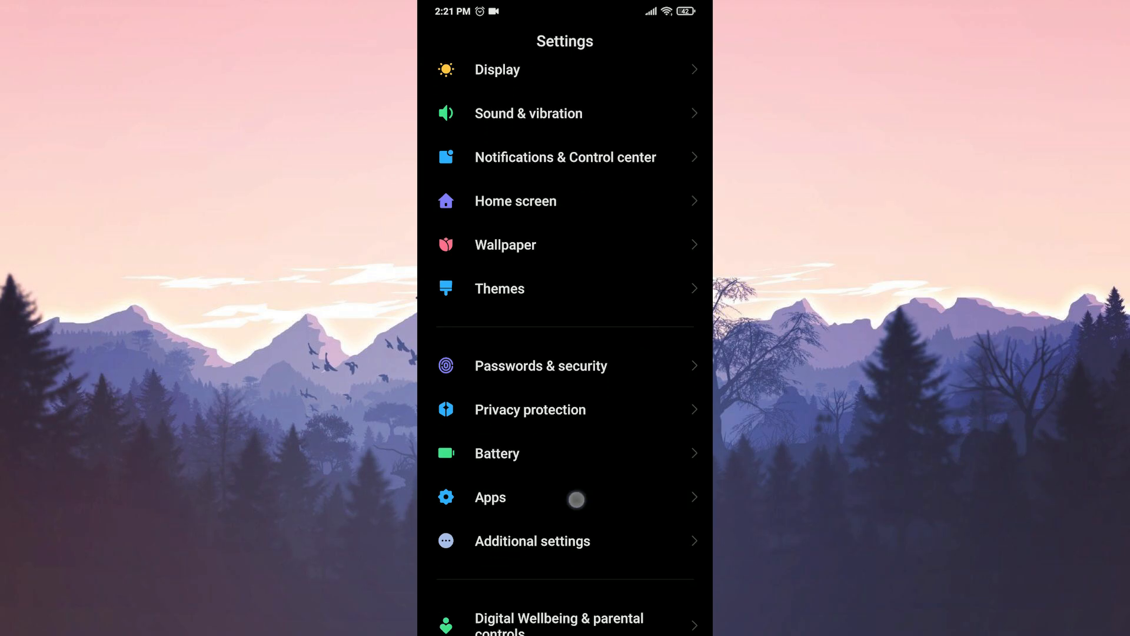
left_click(490, 496)
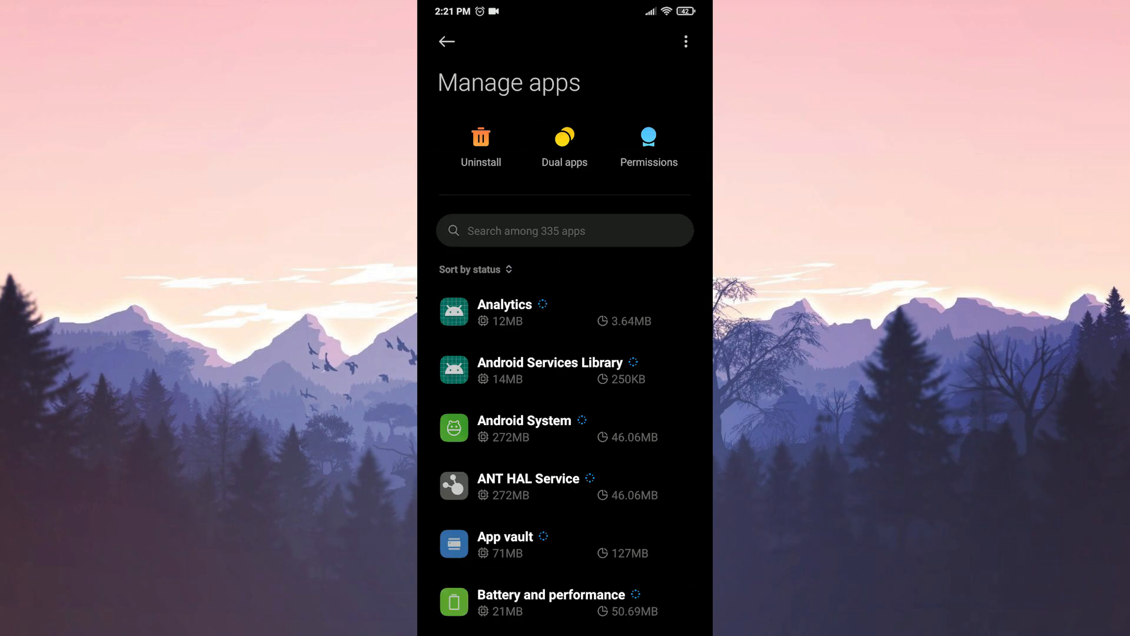
left_click(563, 230)
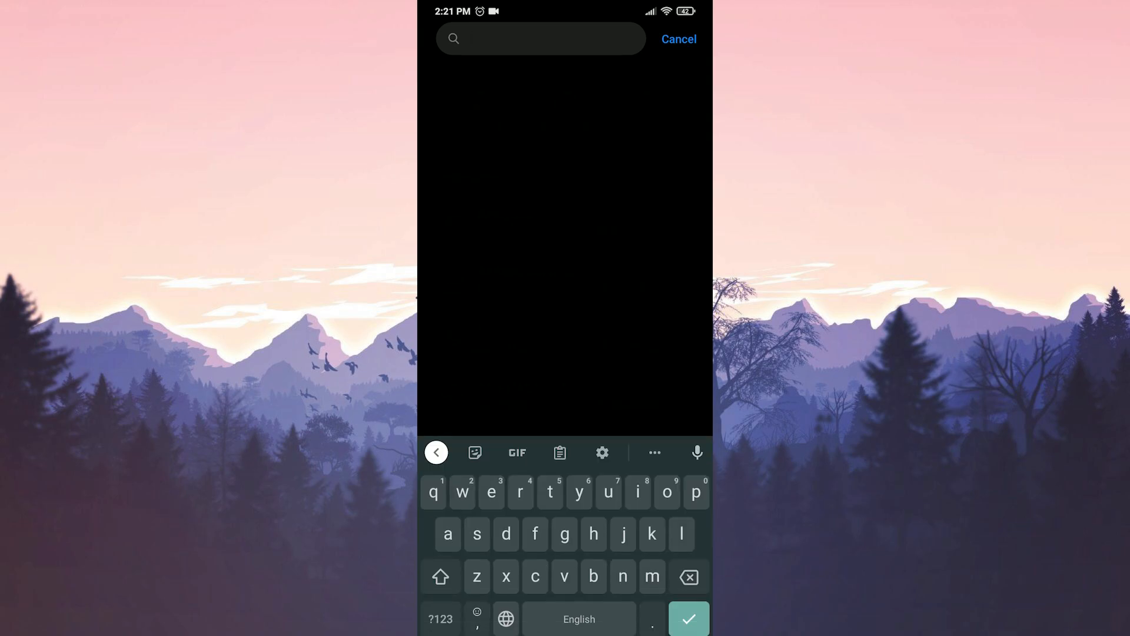
type("youtub")
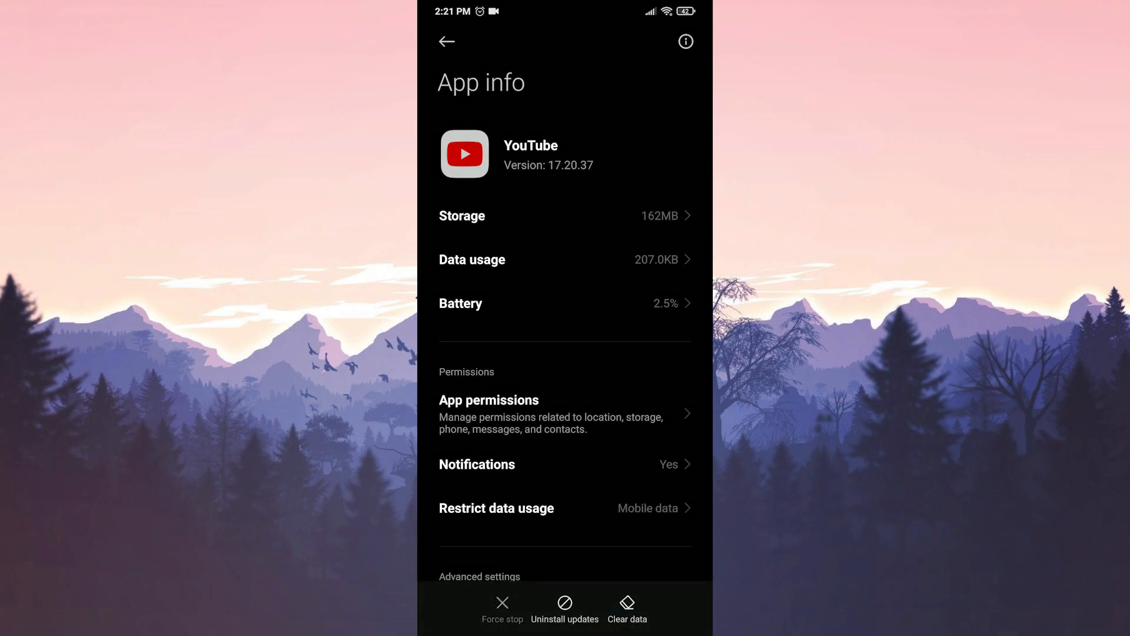
Uninstall YouTube's updates, confirm, and go to its Play Store page showing an update available.
left_click(564, 605)
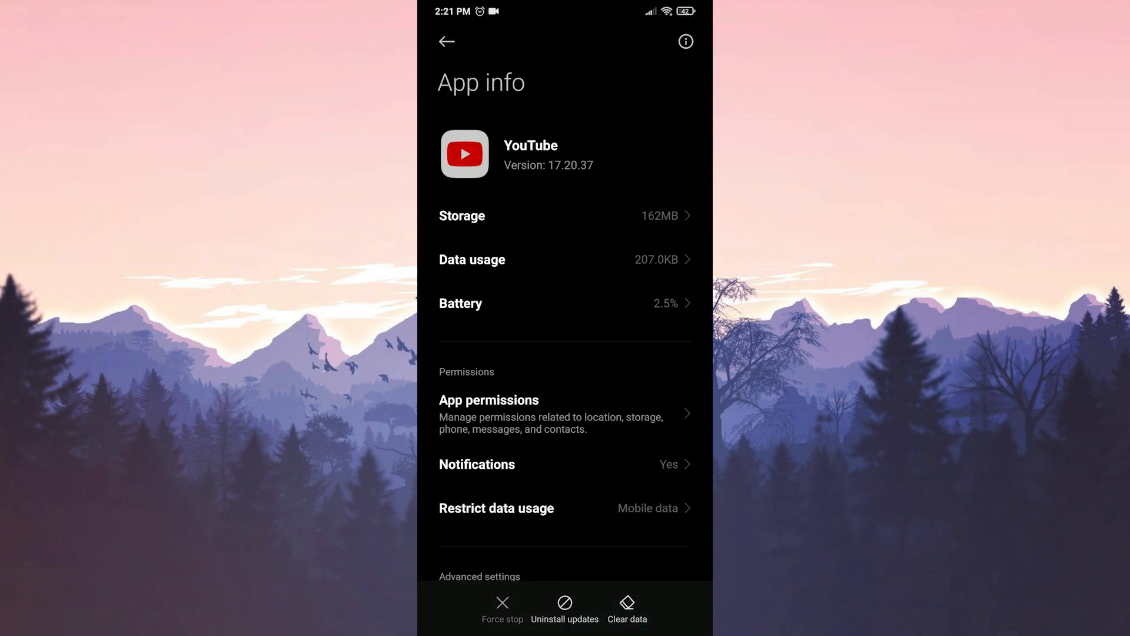
left_click(564, 606)
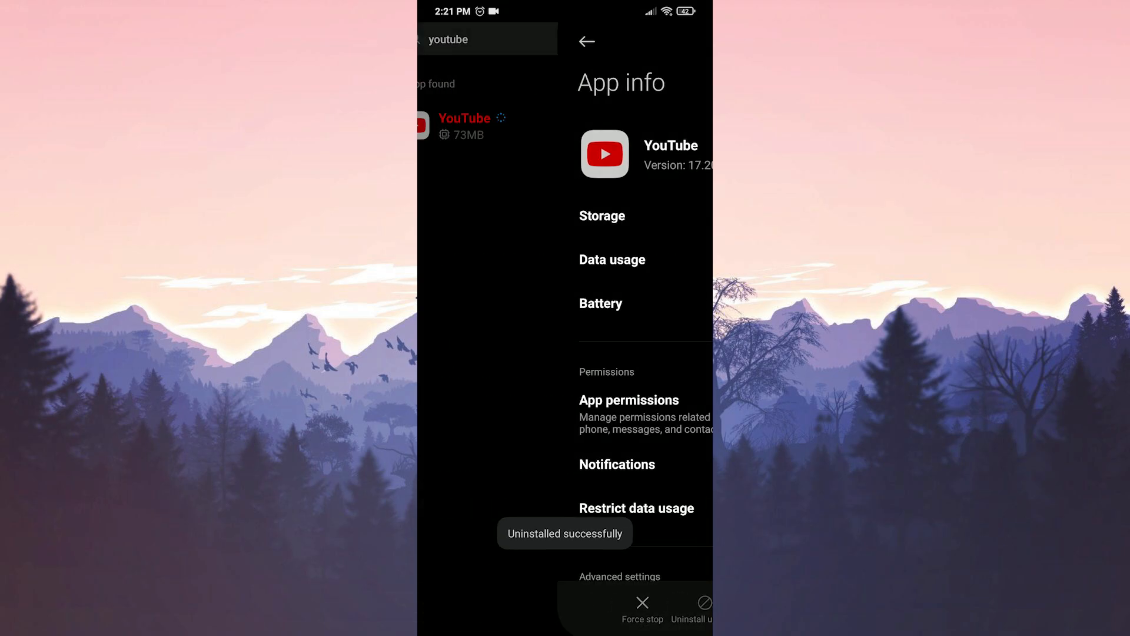
left_click(586, 41)
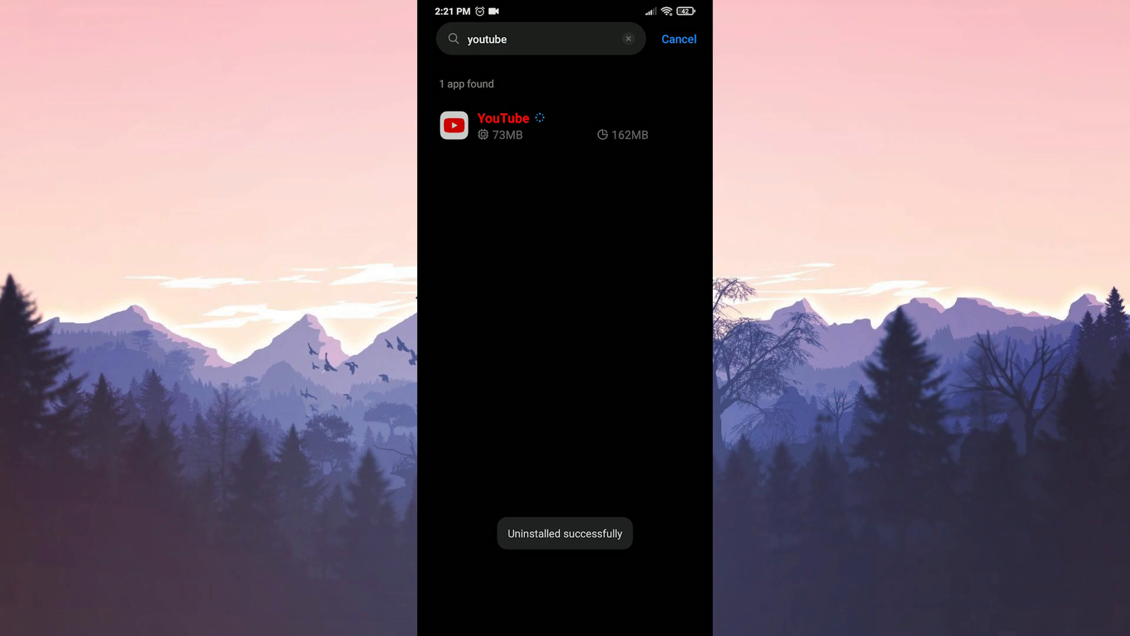
left_click(678, 38)
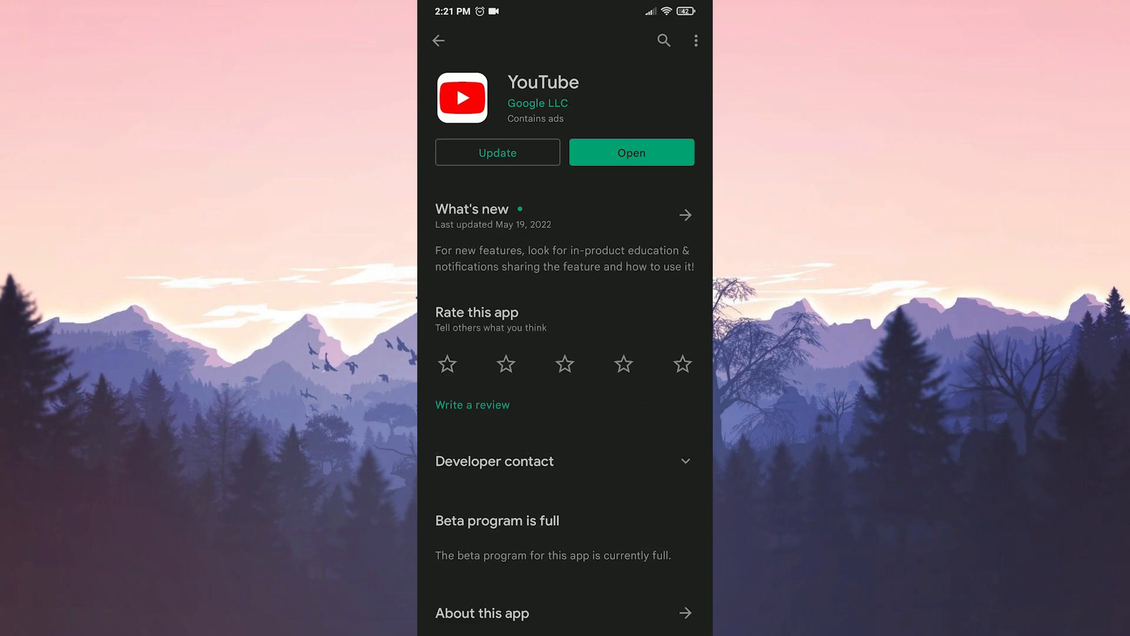
Update YouTube again from its Play Store page and return to the home screen.
left_click(497, 152)
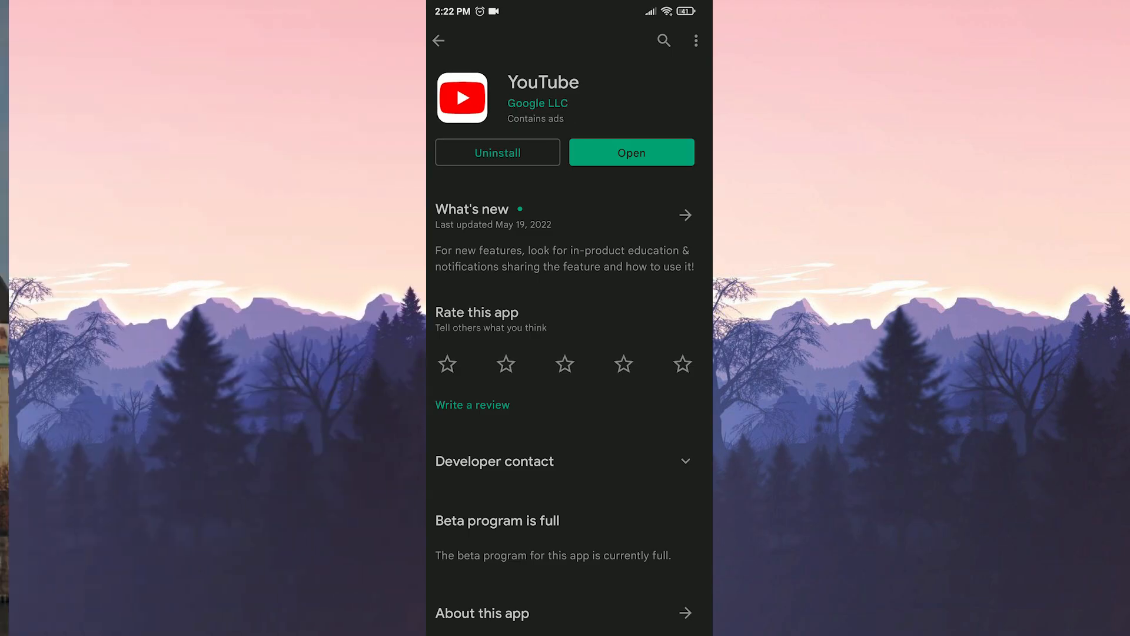
left_click(437, 40)
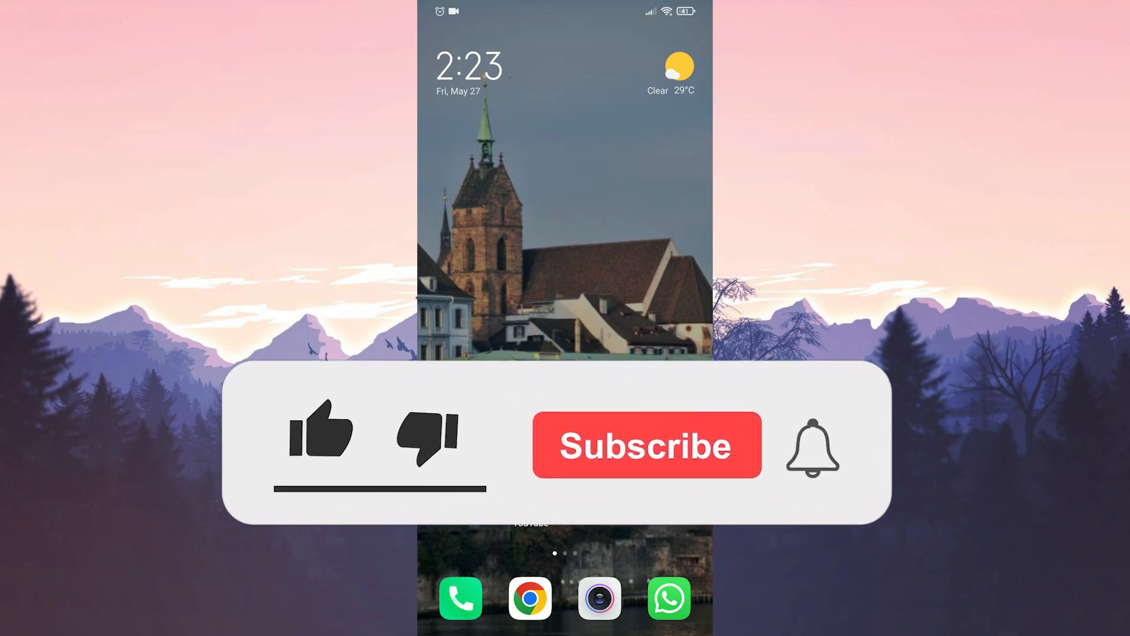
Tap around the home screen where the YouTube app sits, making no further changes.
left_click(317, 431)
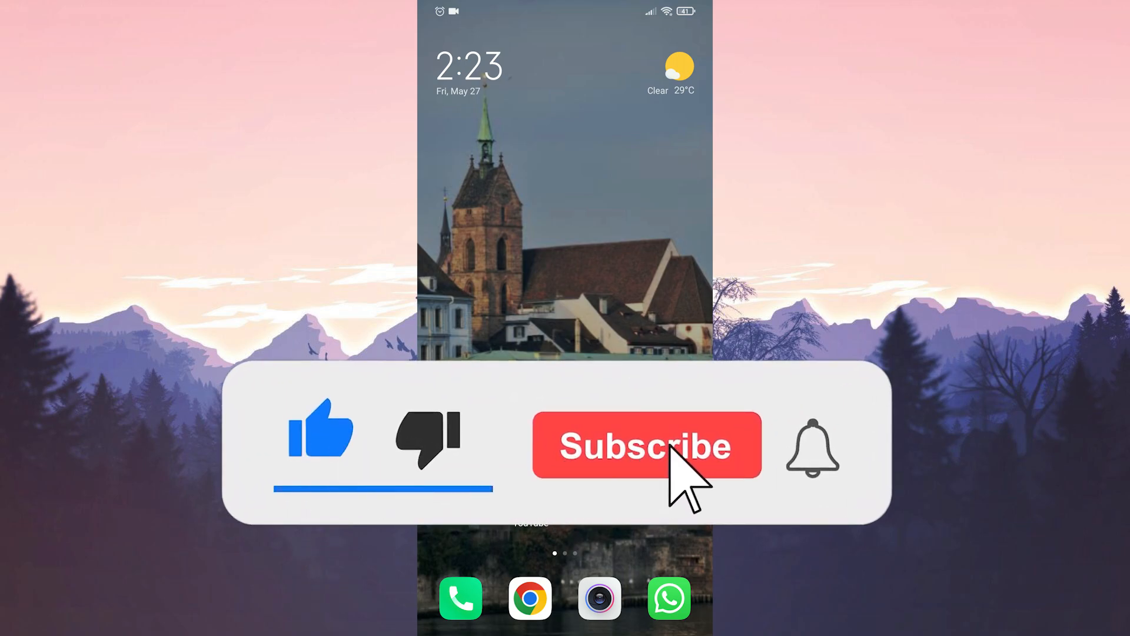
left_click(647, 444)
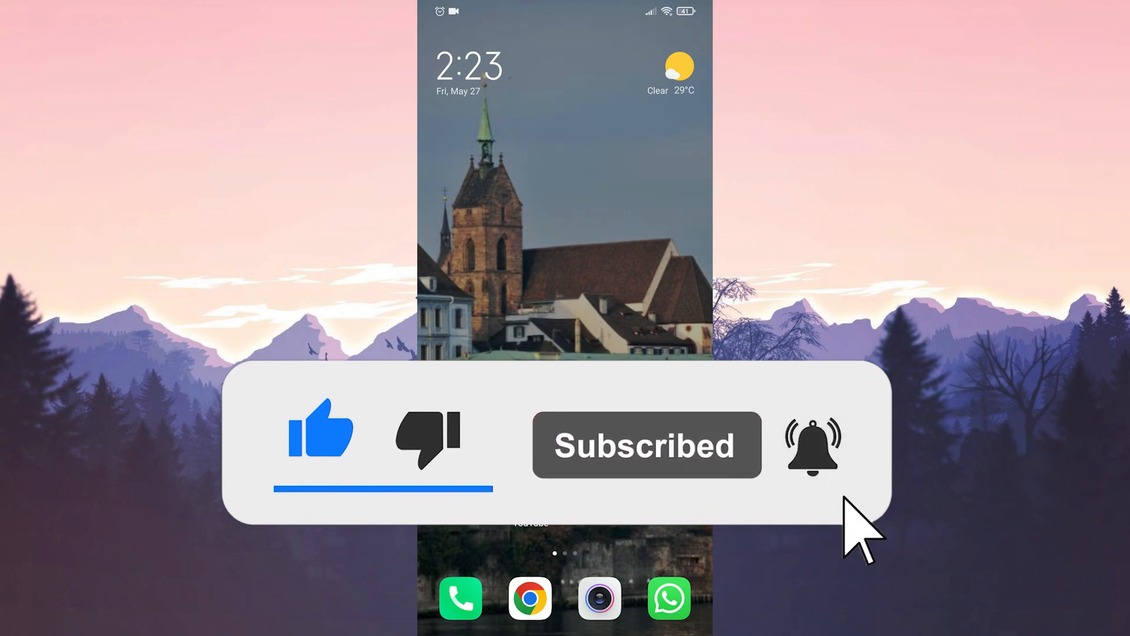